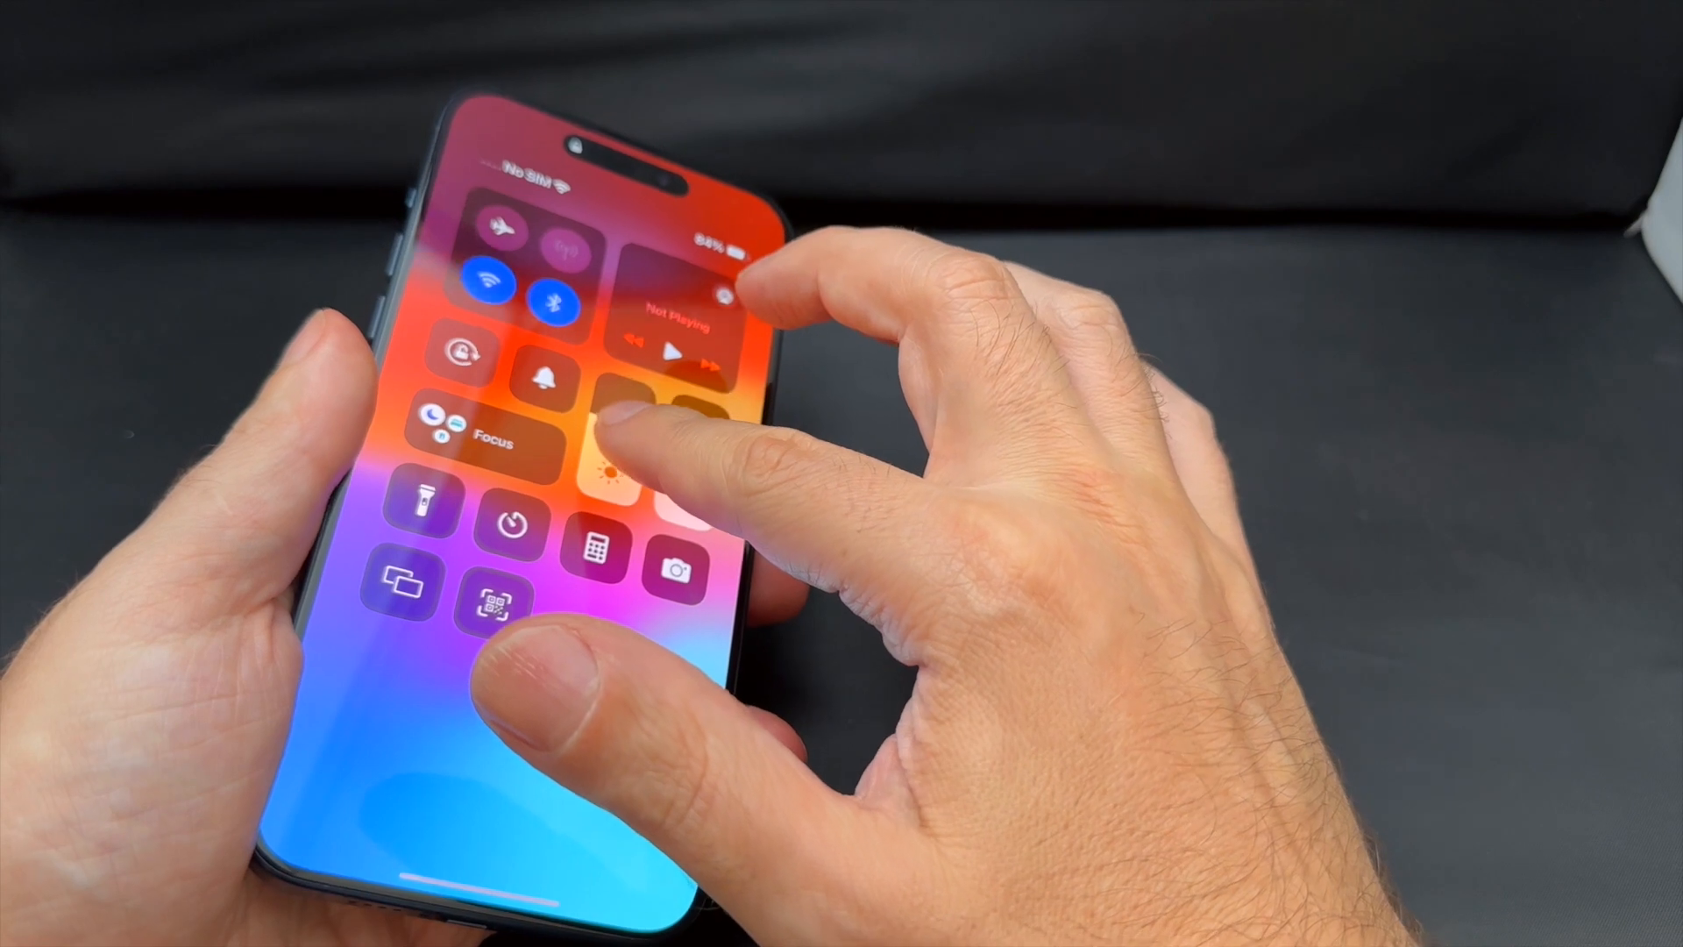
# Expand the brightness control to full size, revealing Dark Mode, Night Shift and True Tone.
pyautogui.click(623, 451)
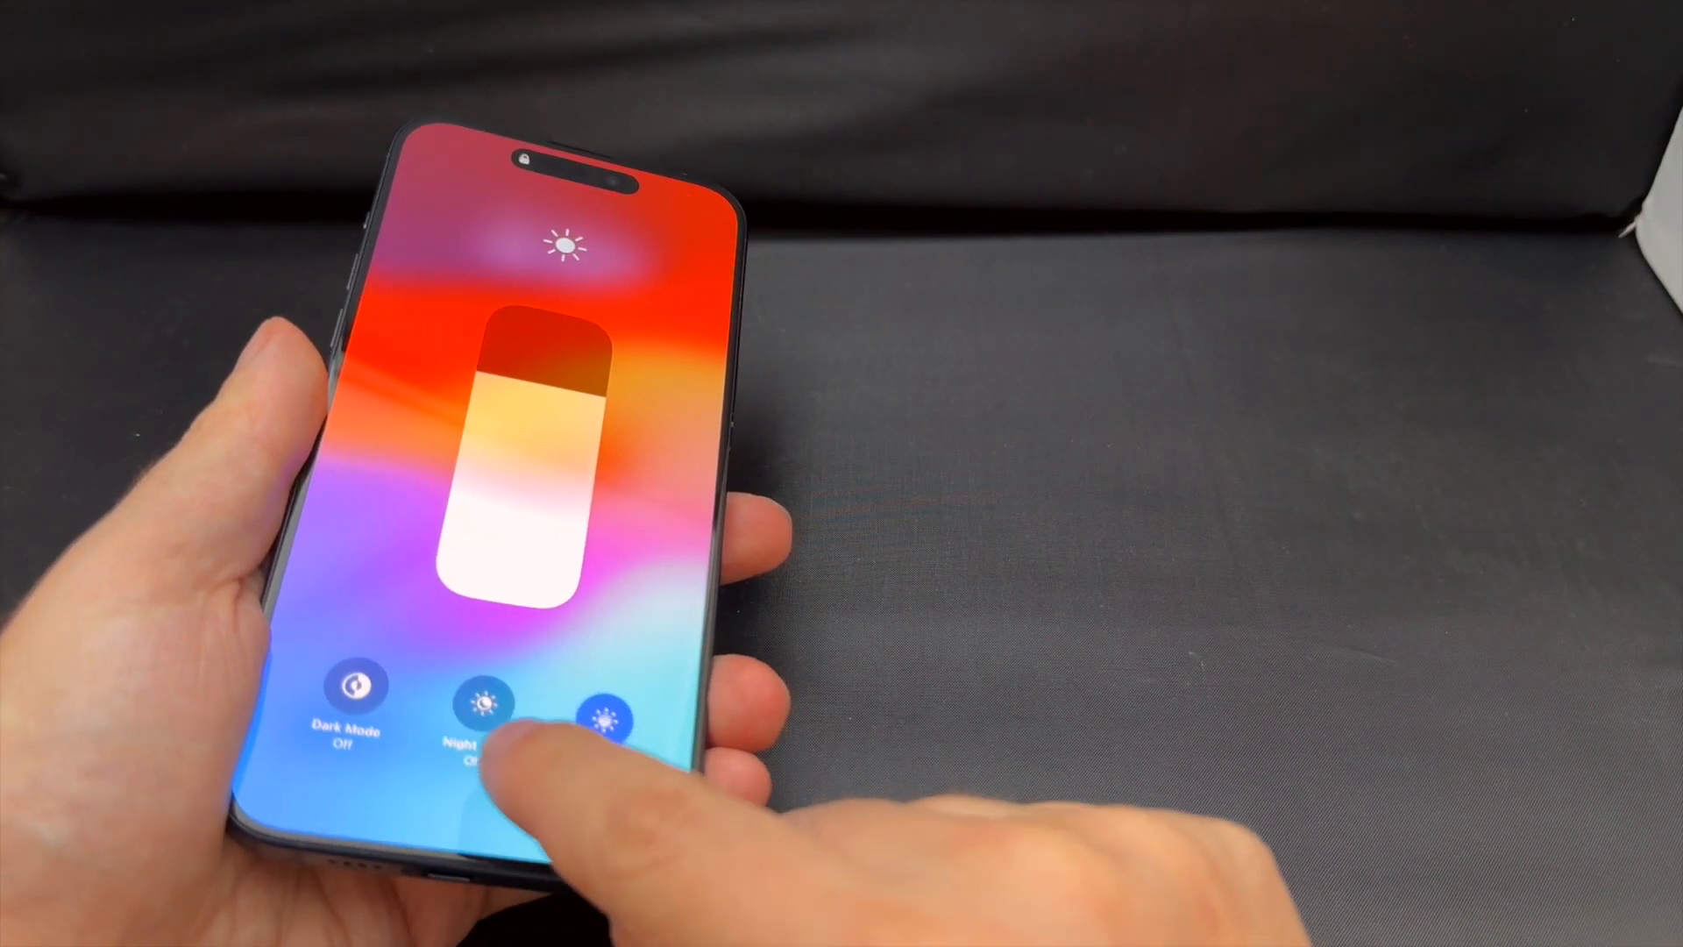
# Adjust the expanded brightness slider, then dismiss Control Center back to the Home Screen.
pyautogui.click(601, 708)
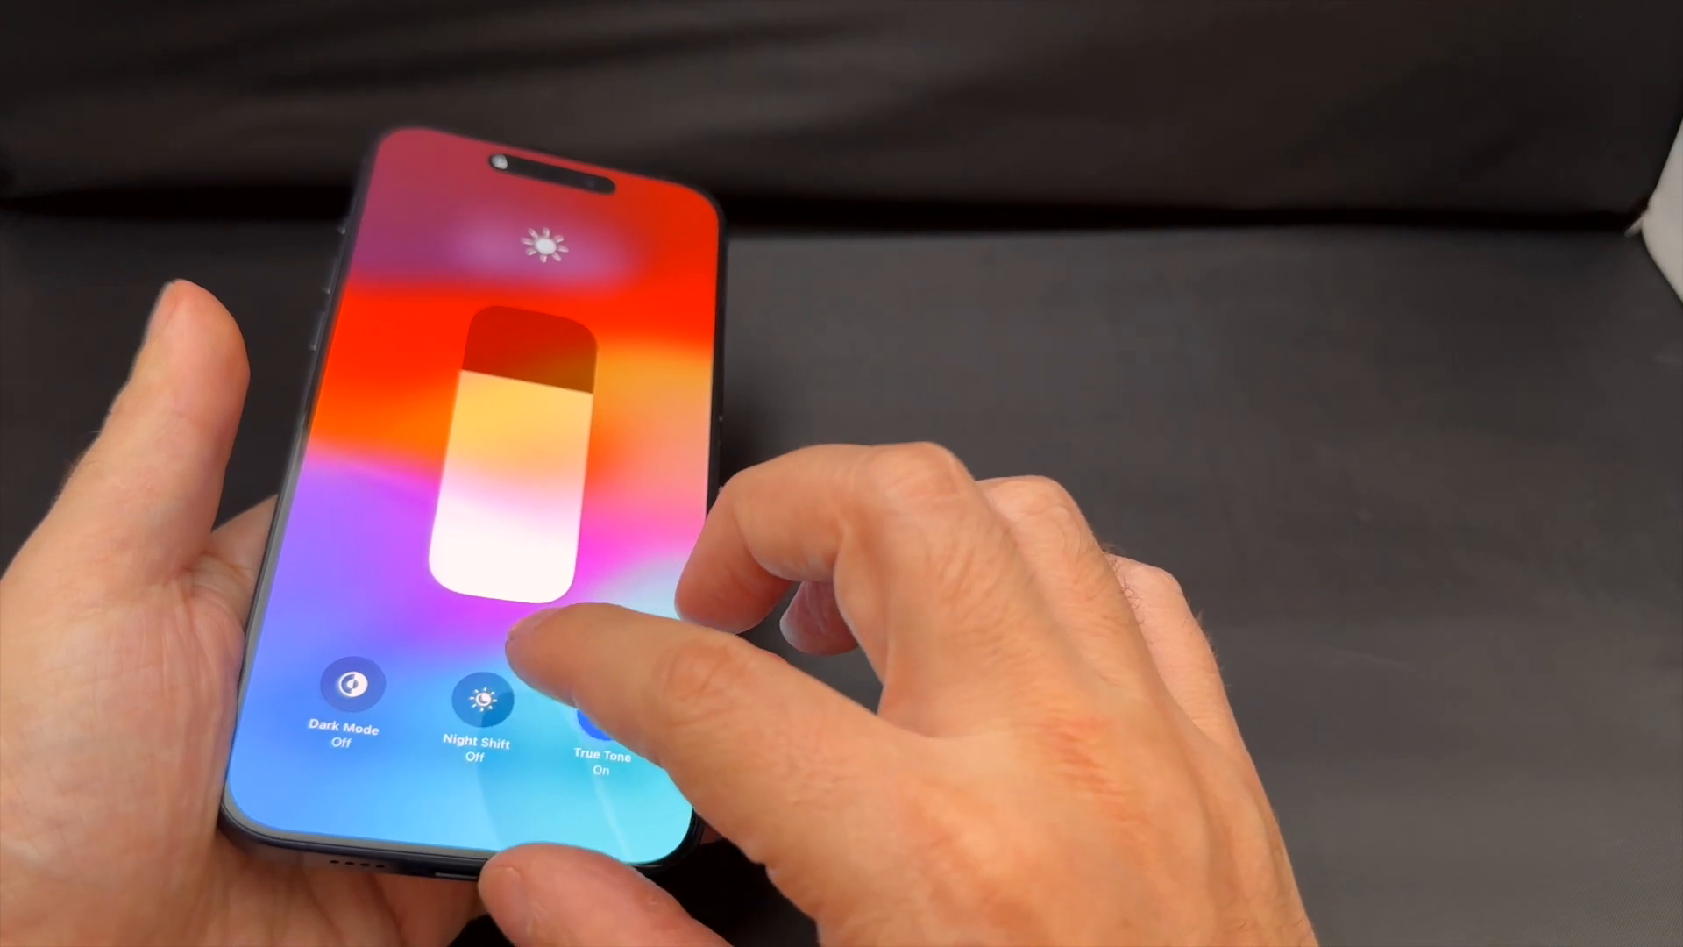
pyautogui.click(481, 688)
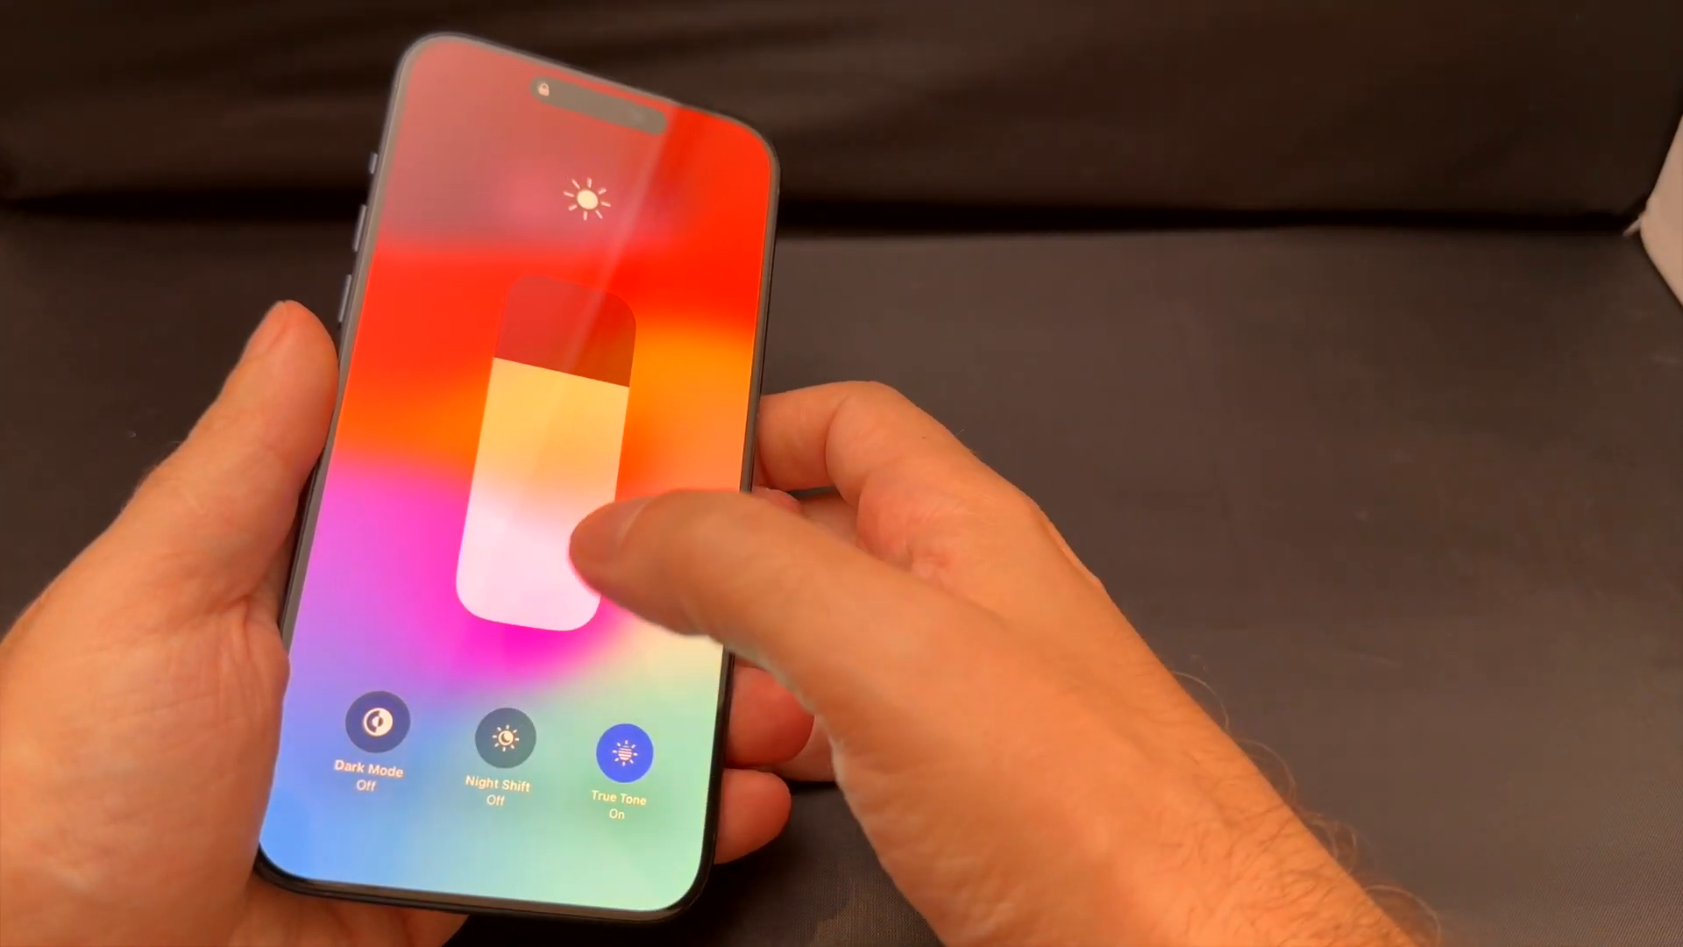
pyautogui.click(372, 719)
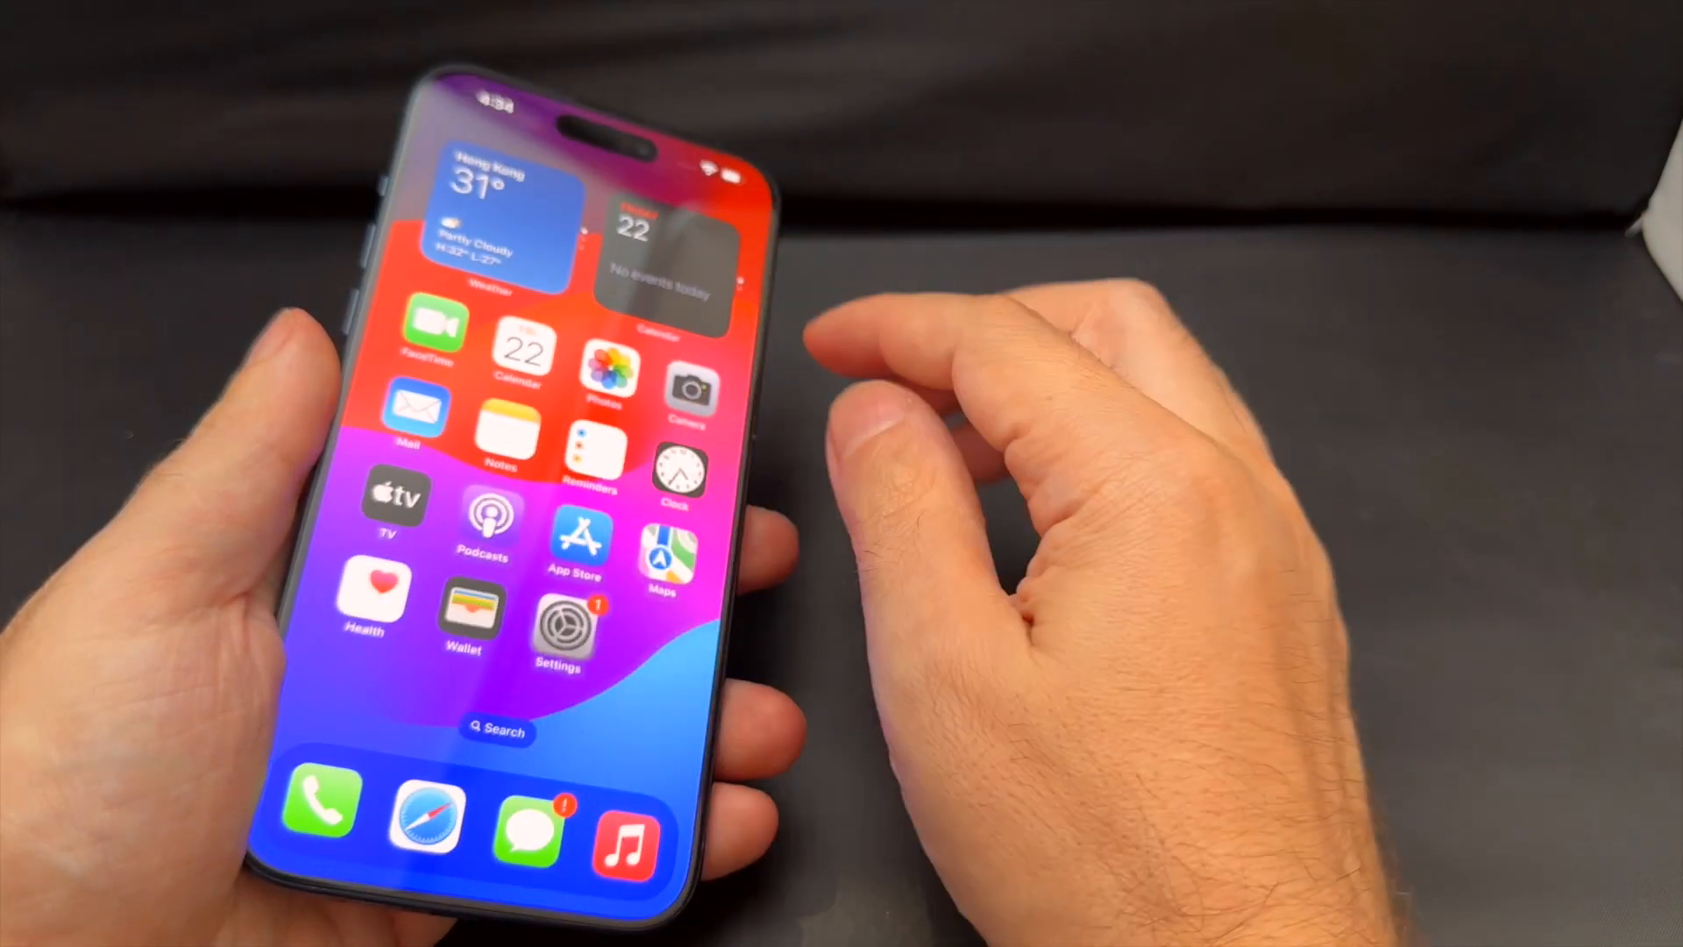
# In Settings' Display & Brightness, select Light appearance, then switch back to Dark.
pyautogui.click(557, 628)
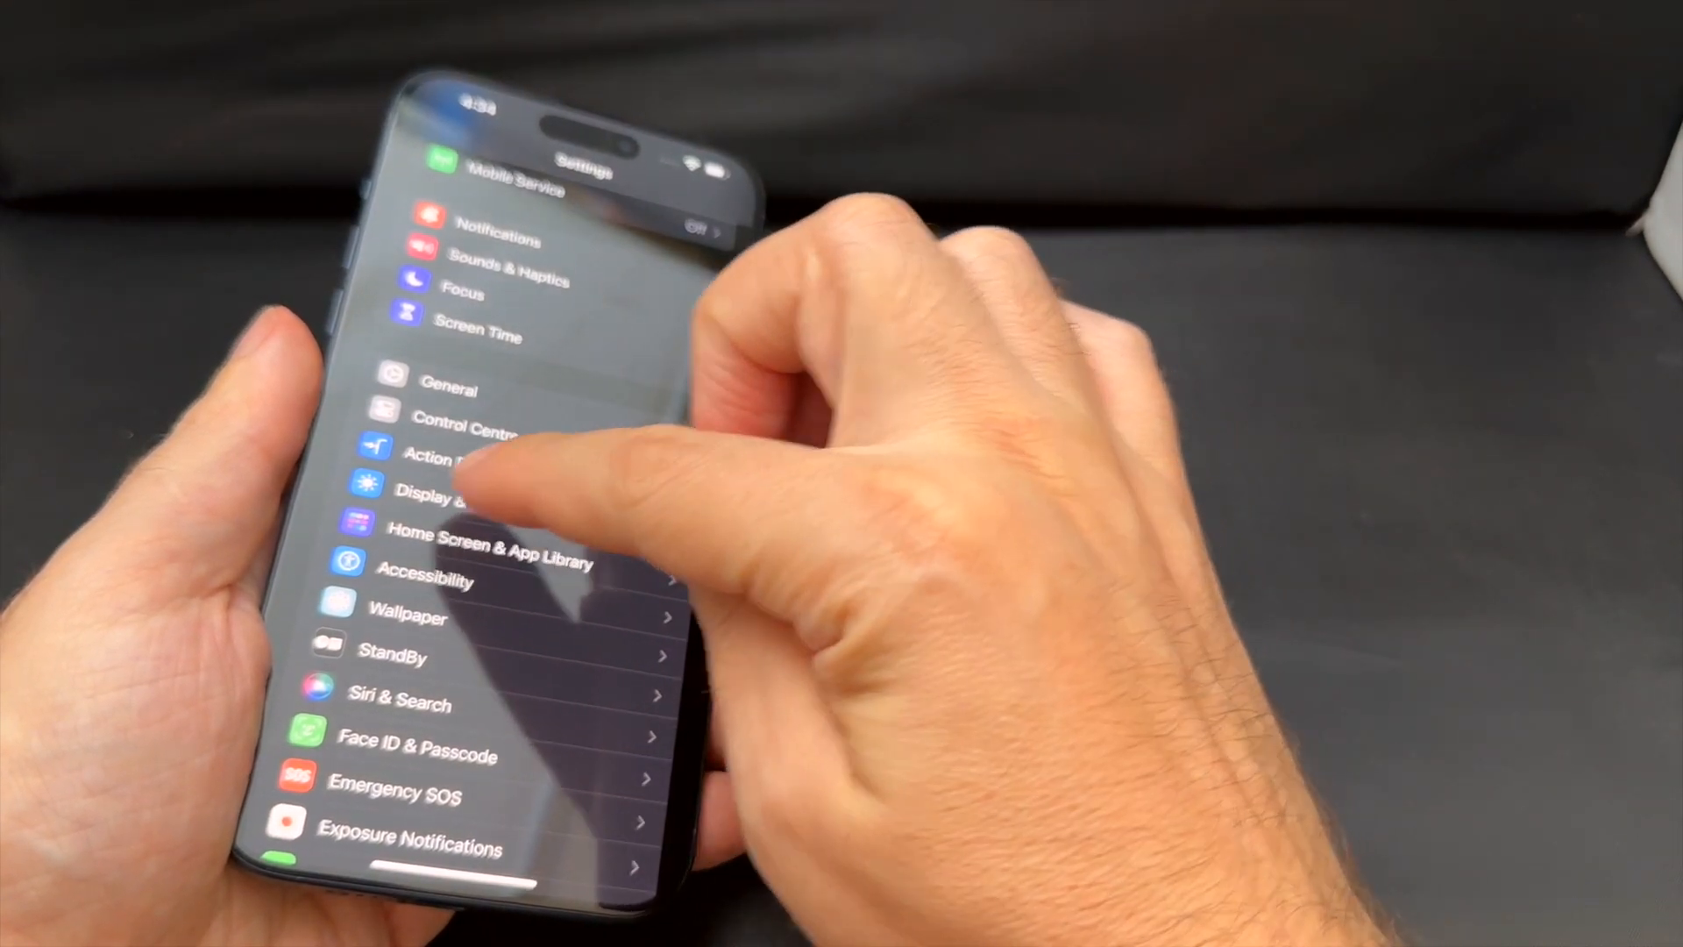
pyautogui.click(429, 502)
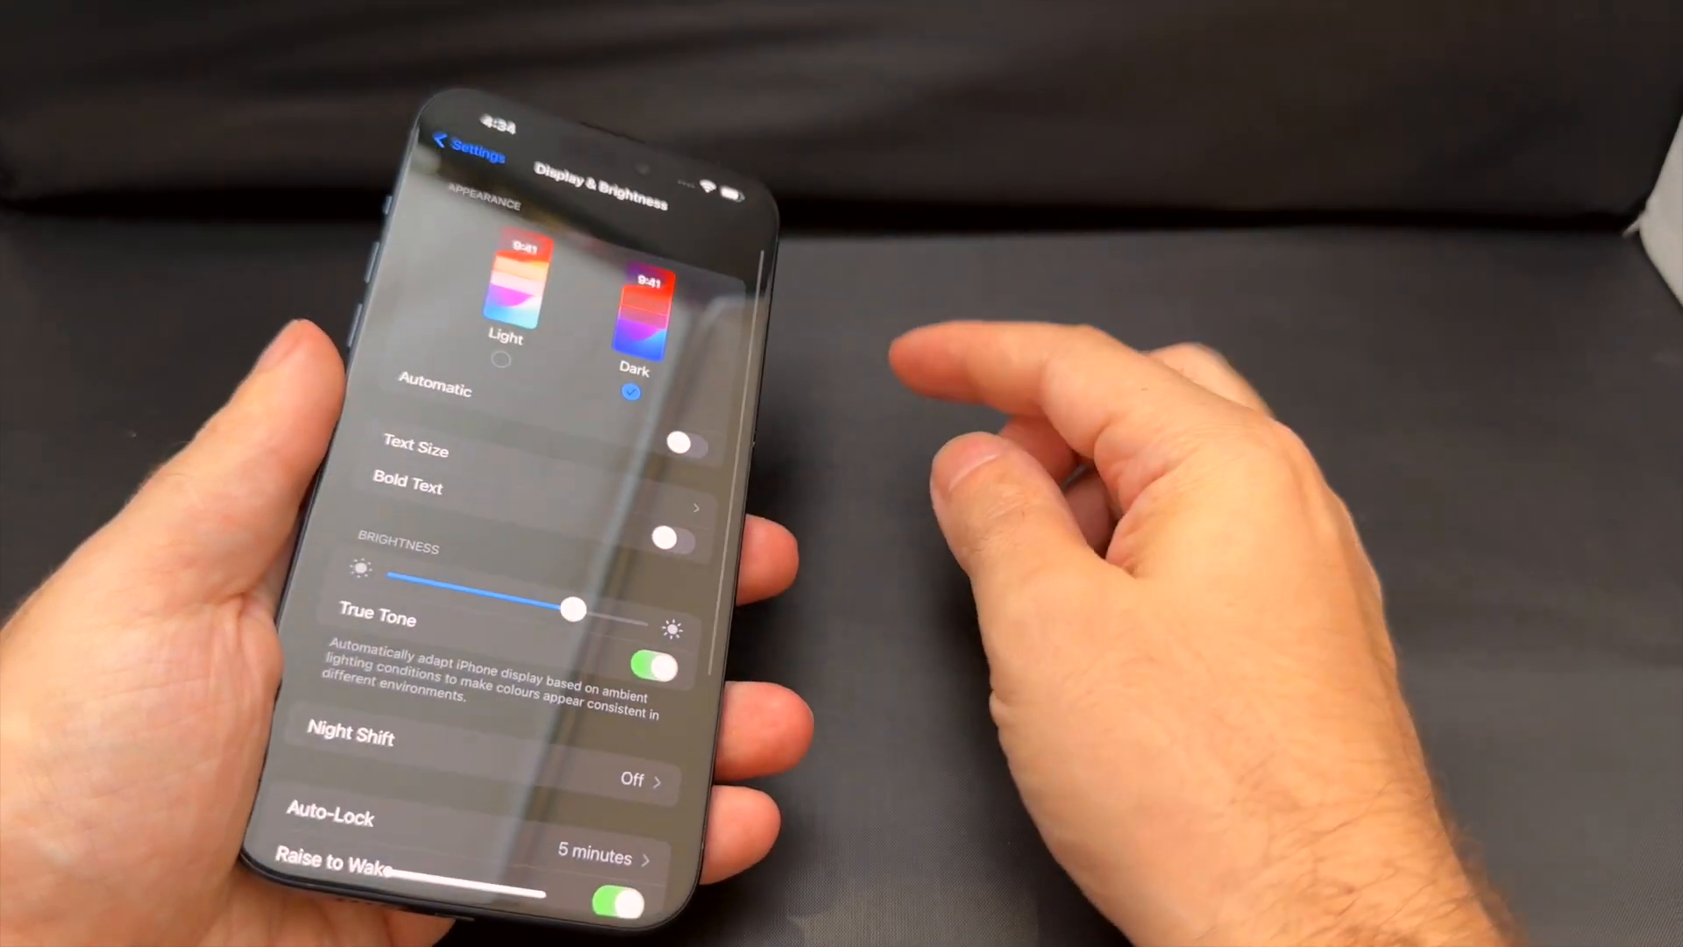
pyautogui.click(505, 289)
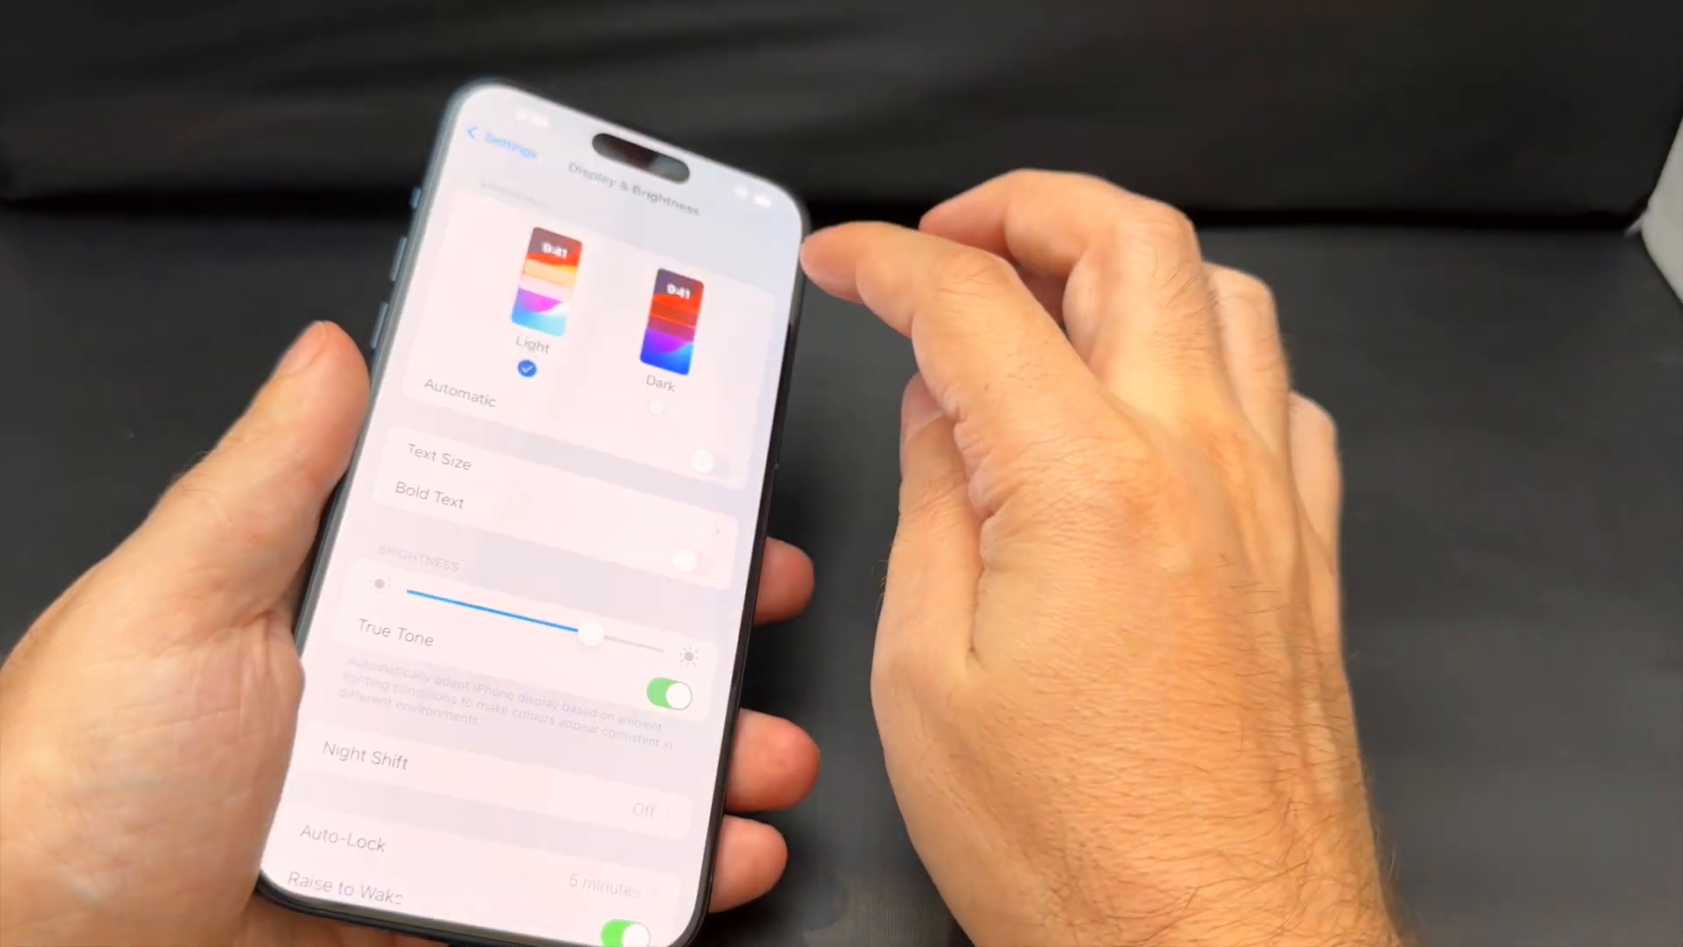
pyautogui.click(662, 318)
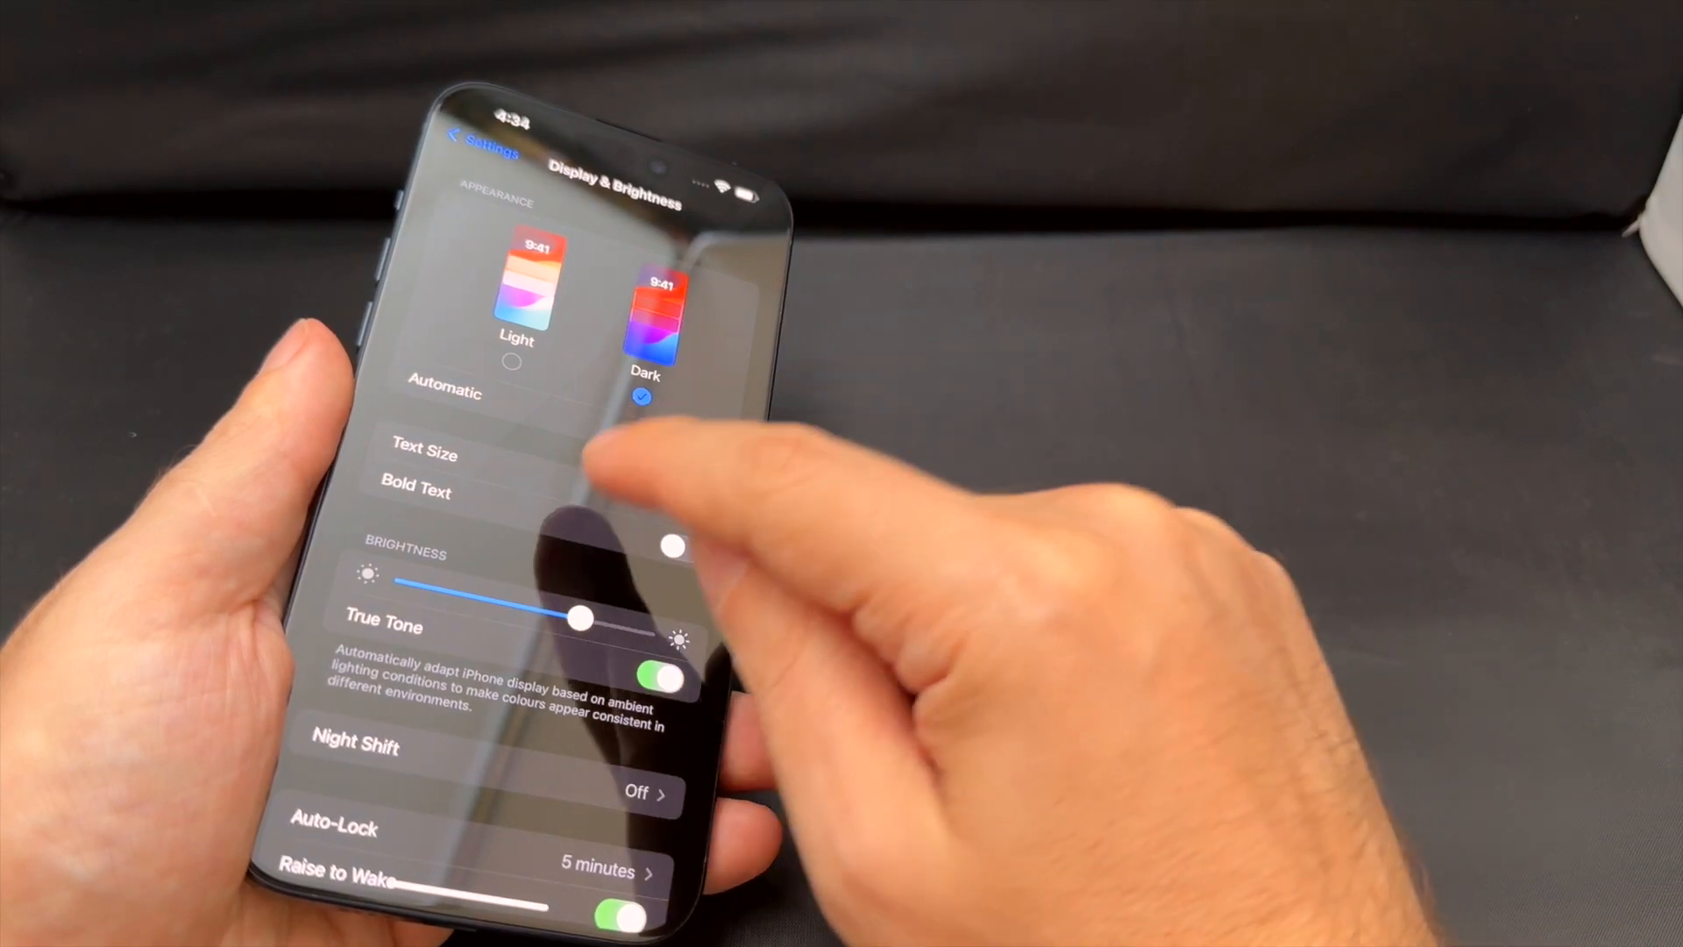
pyautogui.scroll(-3)
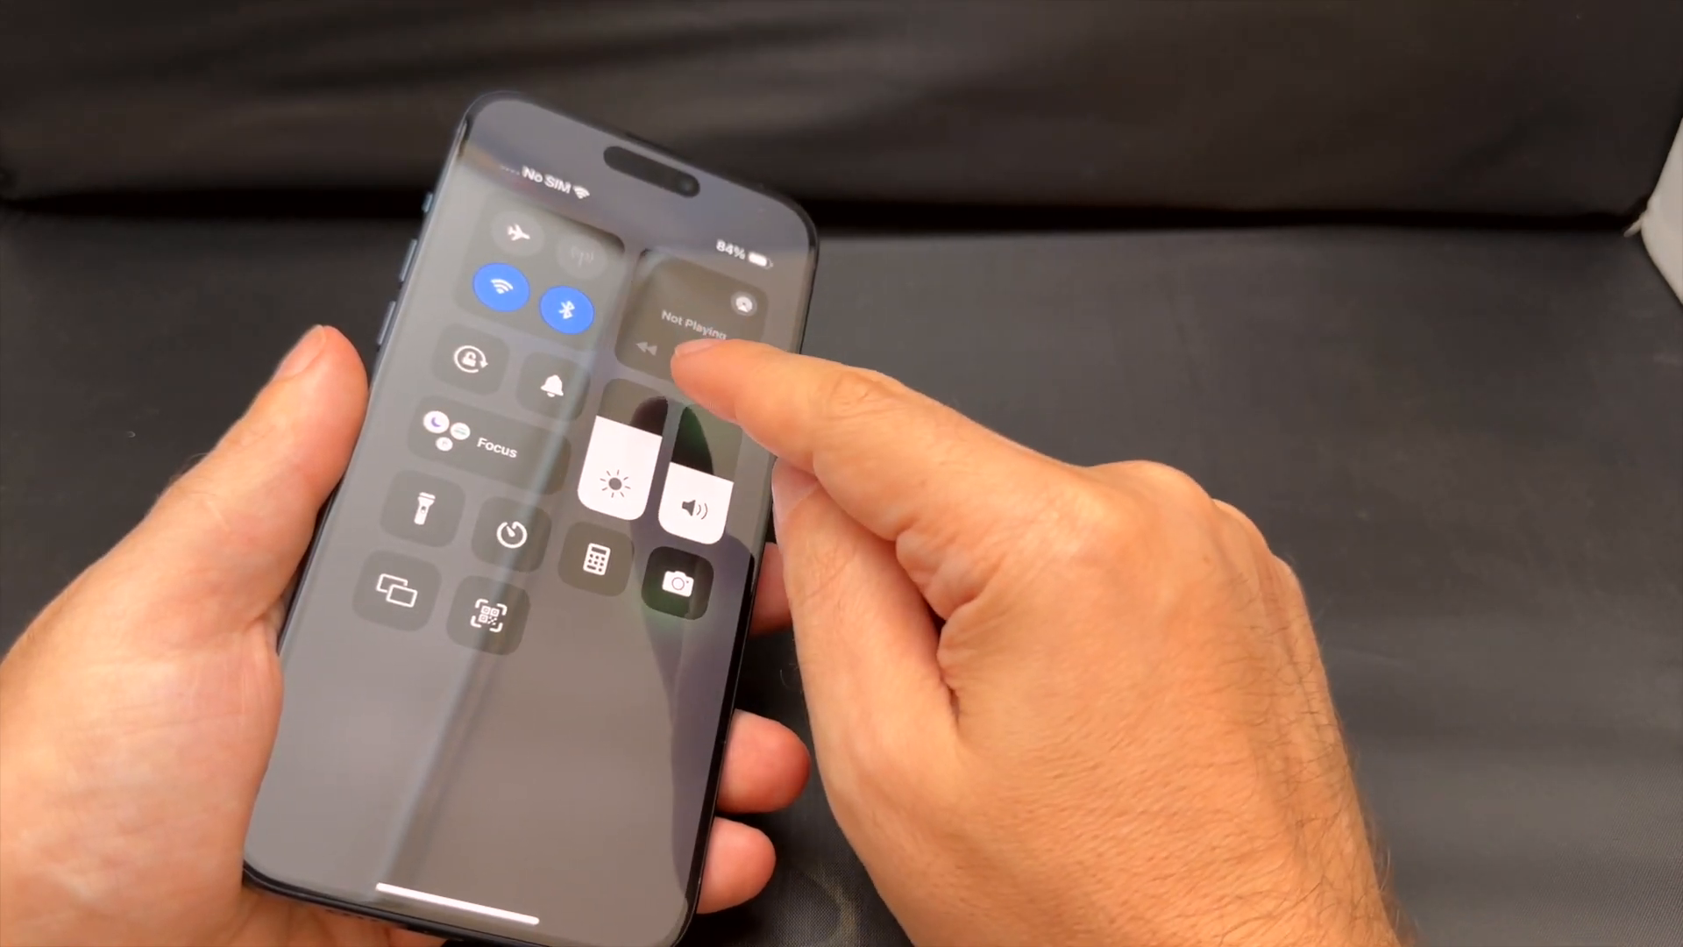
# Drag the Control Center brightness slider to set the display brightness.
pyautogui.click(685, 359)
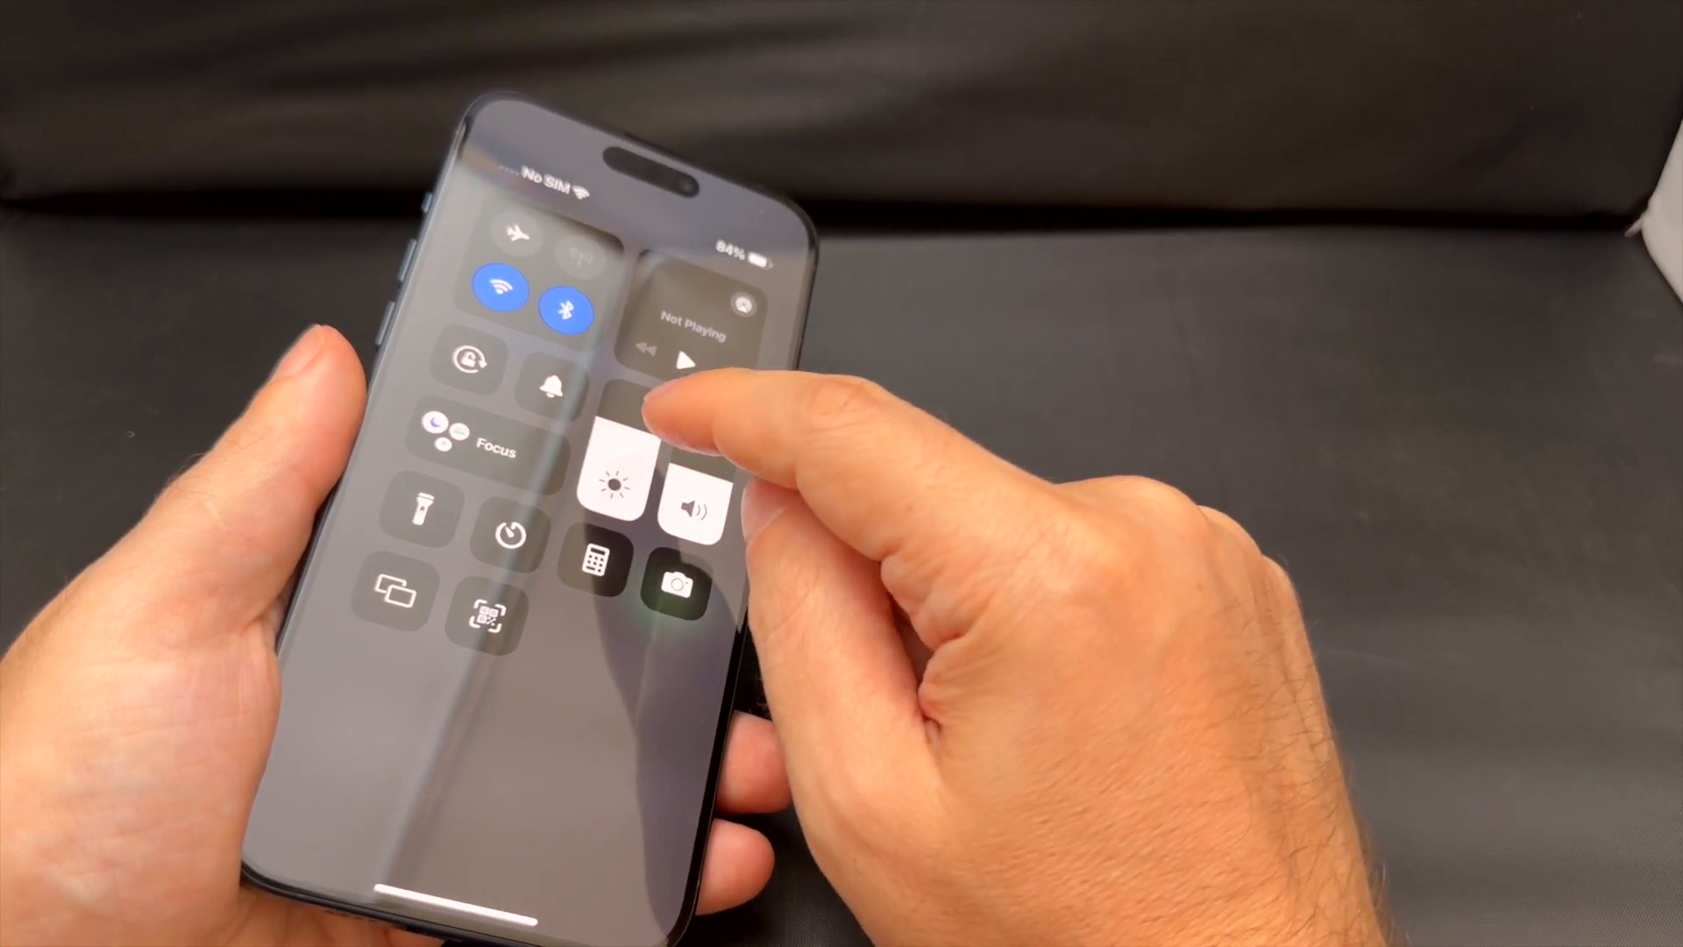